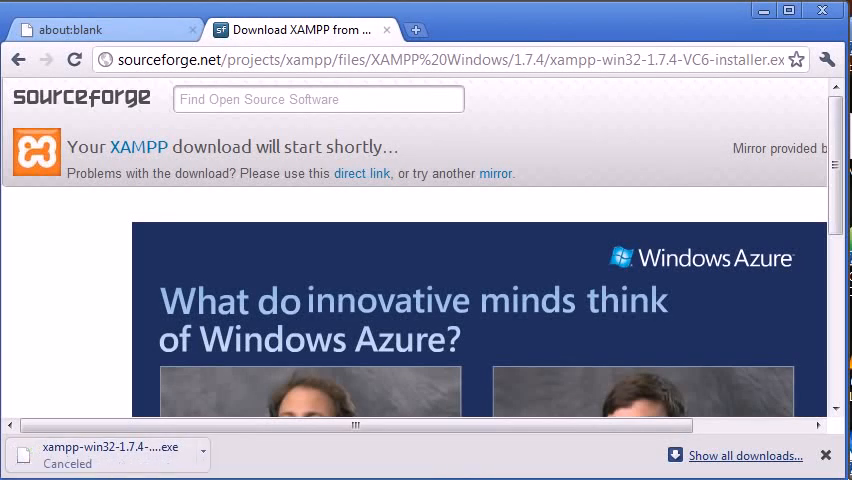
Step: Close Chrome's download bar for the canceled xampp-win32 installer download
click(826, 456)
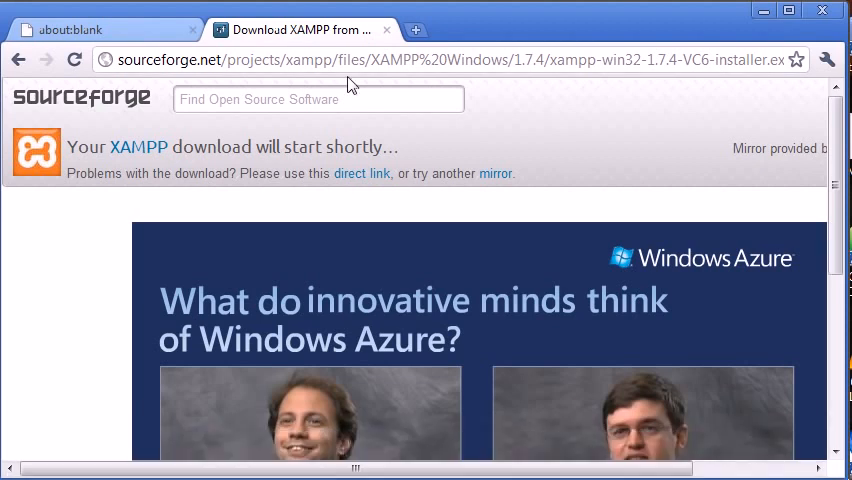
mouse_move(388, 30)
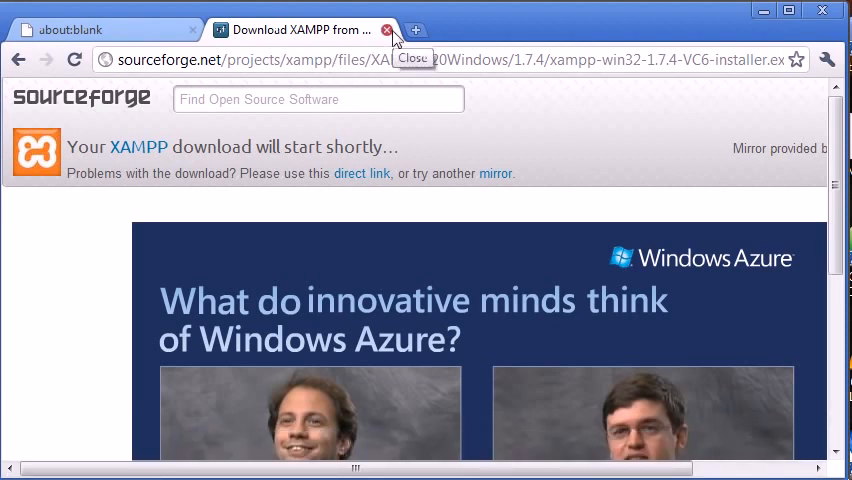
Step: Close the 'Download XAMPP from SourceForge' tab, leaving a blank page
click(388, 30)
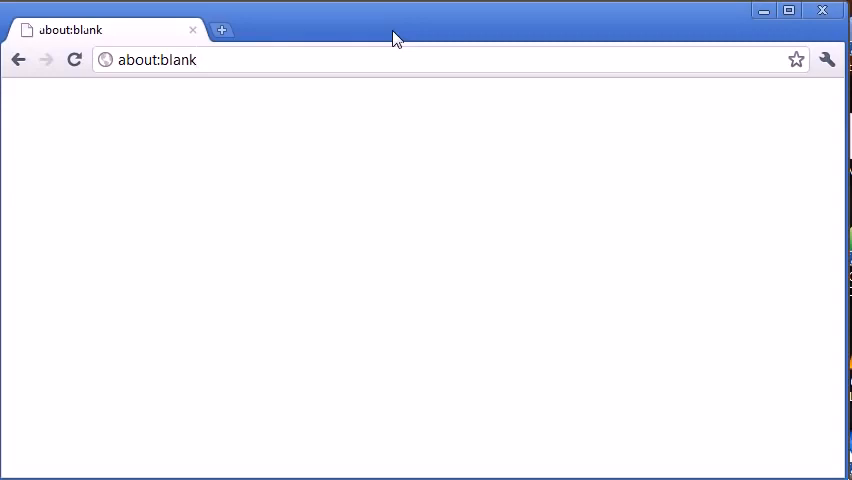
mouse_move(442, 278)
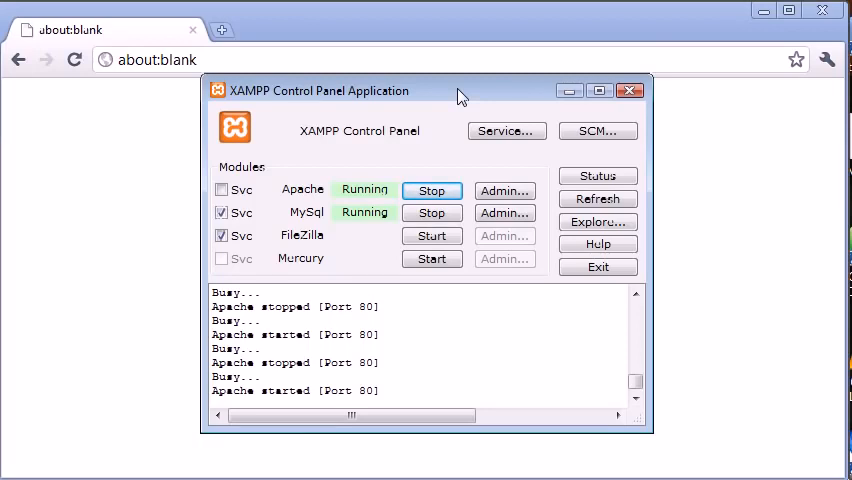
mouse_move(548, 249)
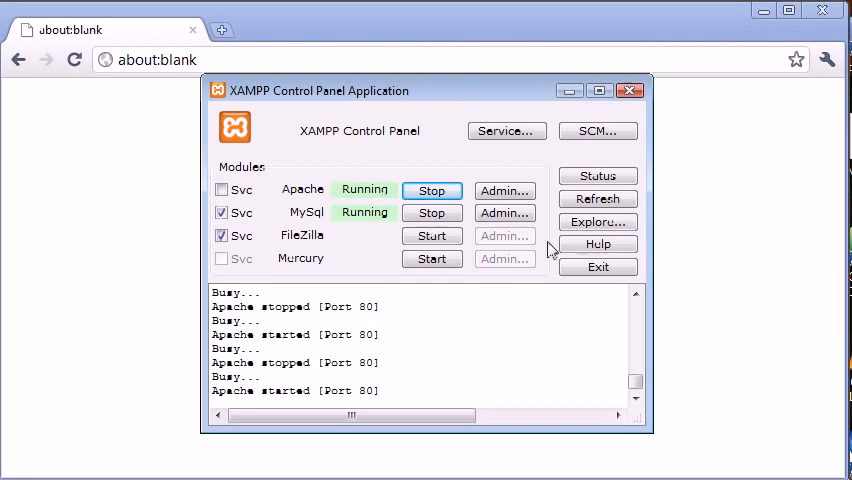
mouse_move(332, 138)
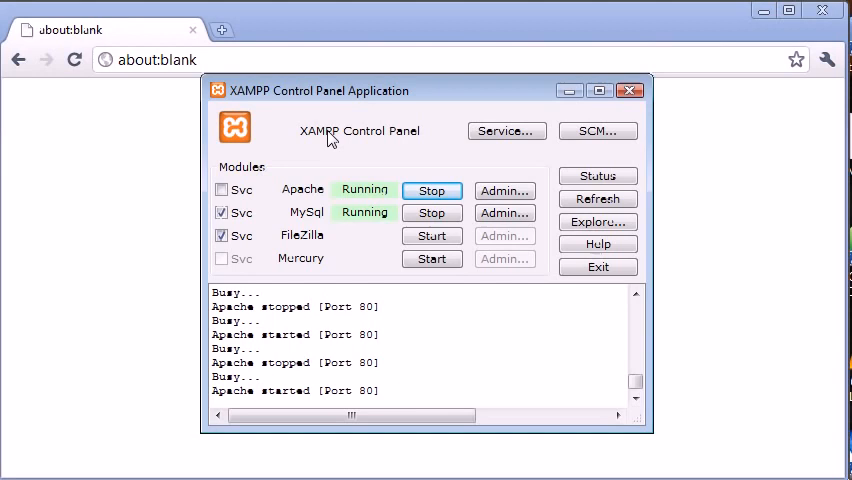
mouse_move(330, 196)
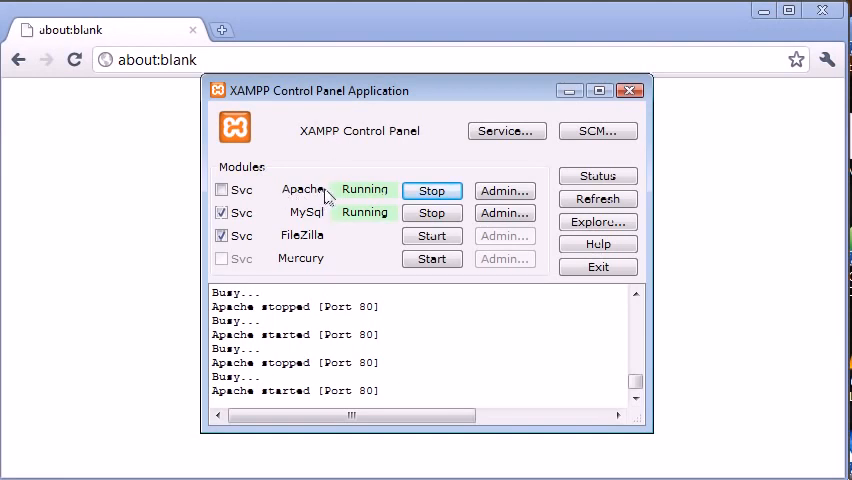
mouse_move(328, 218)
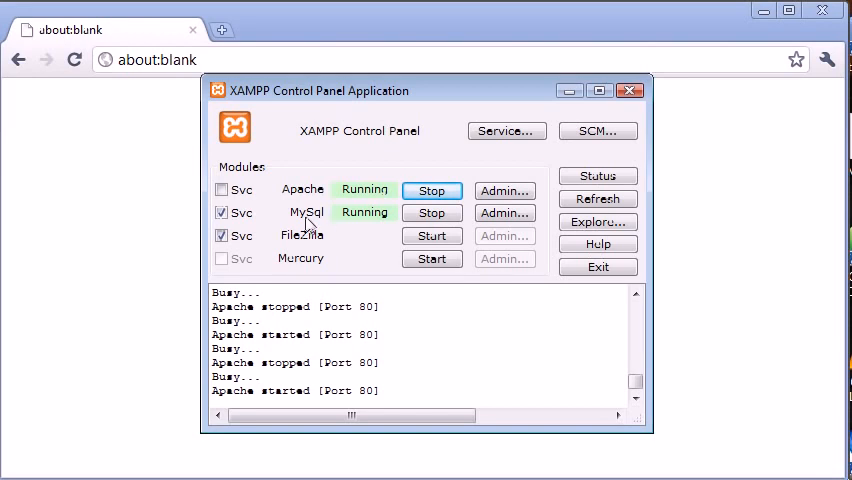
mouse_move(388, 230)
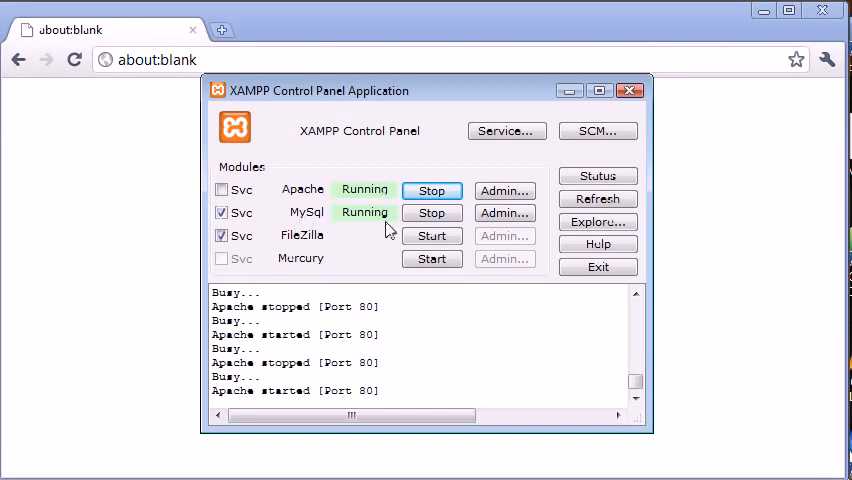
Step: Stop Apache and MySQL, then start MySQL and Apache again on ports 3306 and 80
click(431, 190)
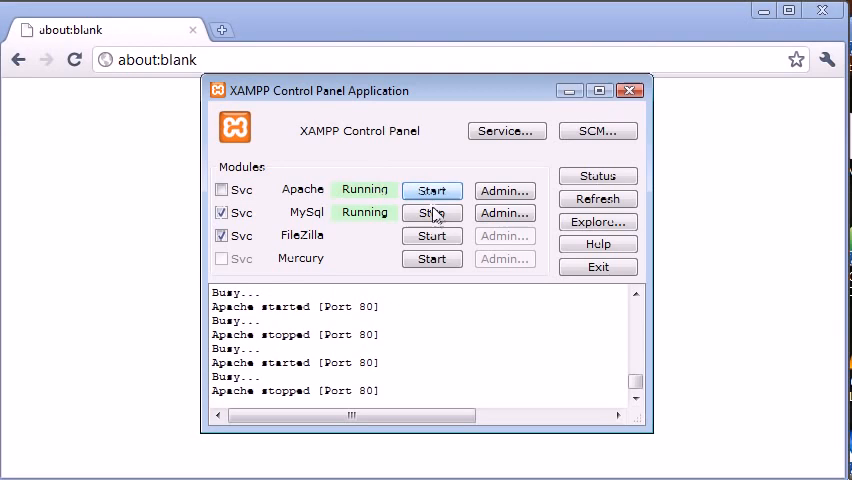
click(431, 212)
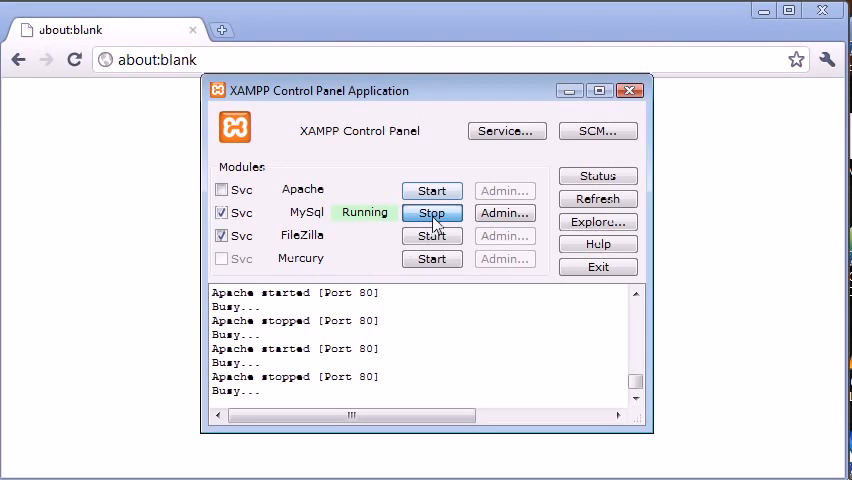
click(432, 213)
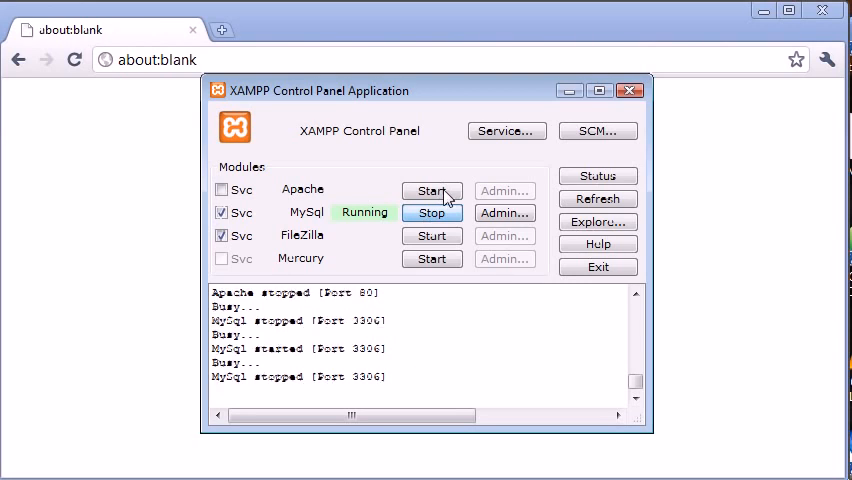
click(431, 191)
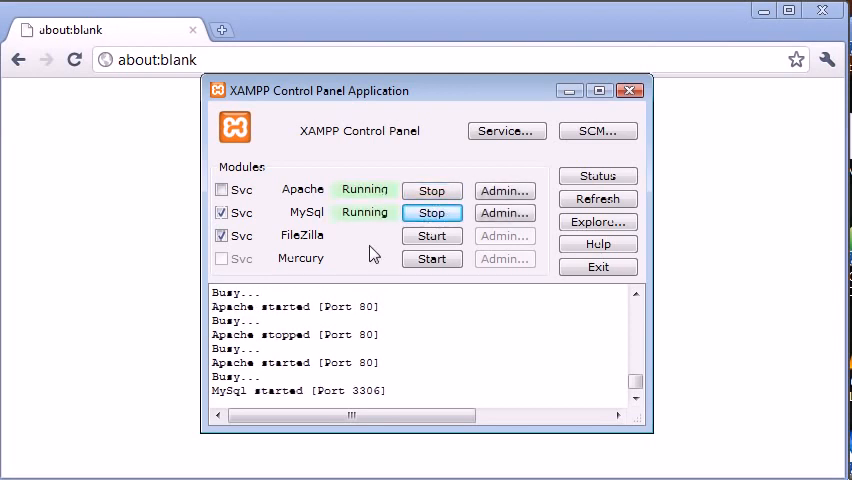
mouse_move(337, 310)
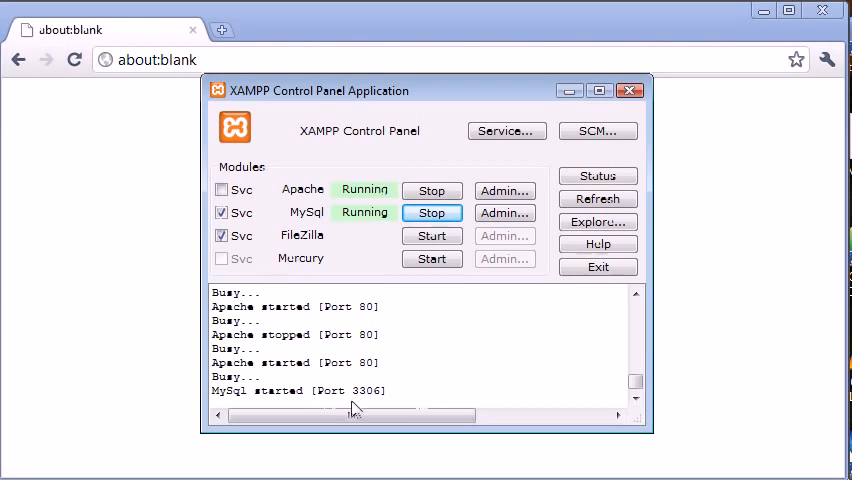
mouse_move(402, 387)
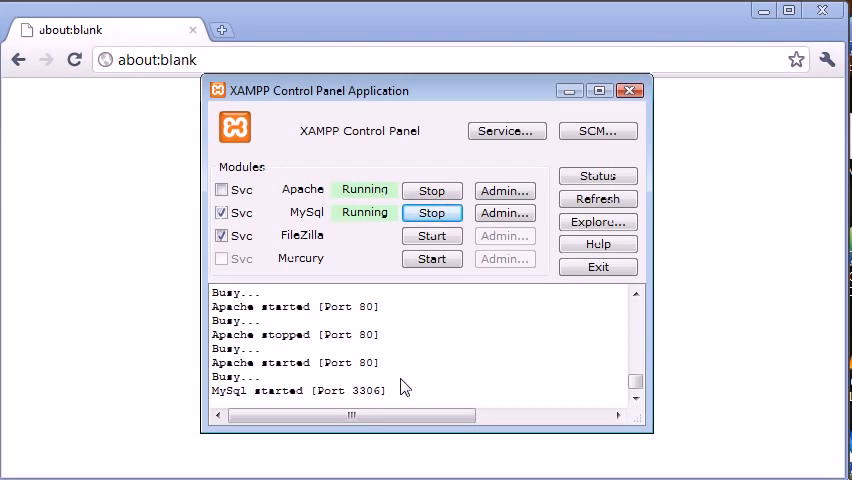
mouse_move(378, 295)
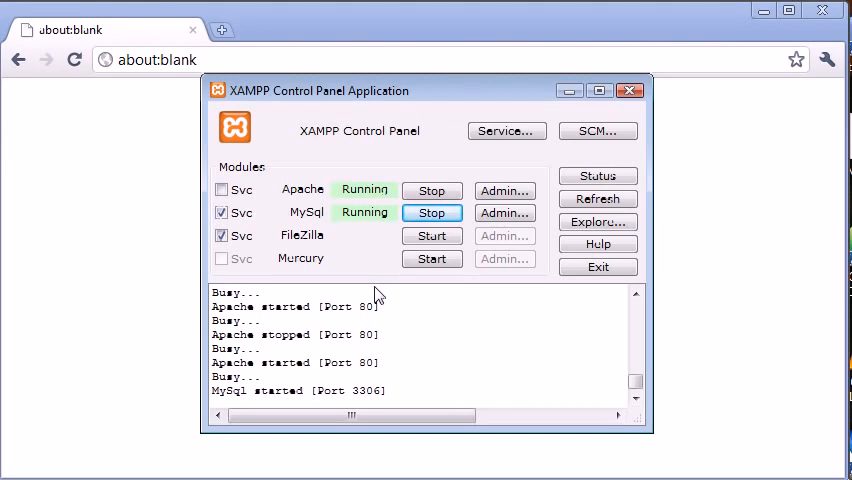
mouse_move(190, 88)
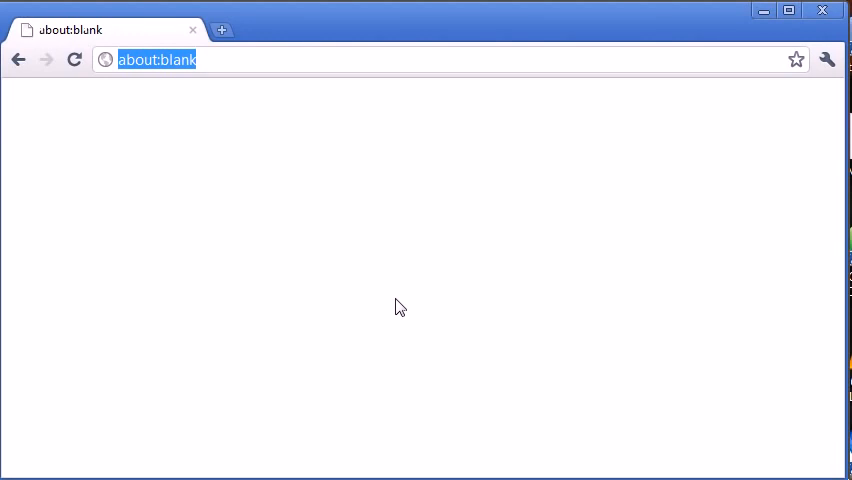
Step: Enter 'localhost' in Chrome's address bar to load the XAMPP 1.7.1 welcome page
text(localhost/xampp/)
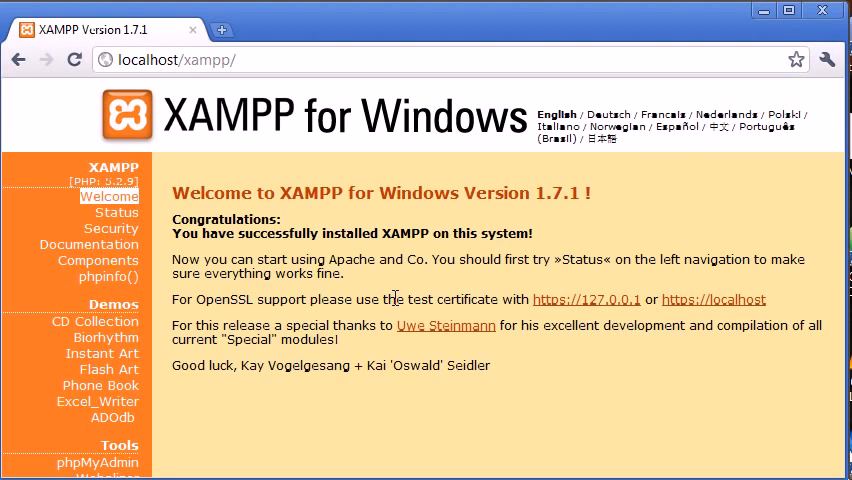
mouse_move(200, 250)
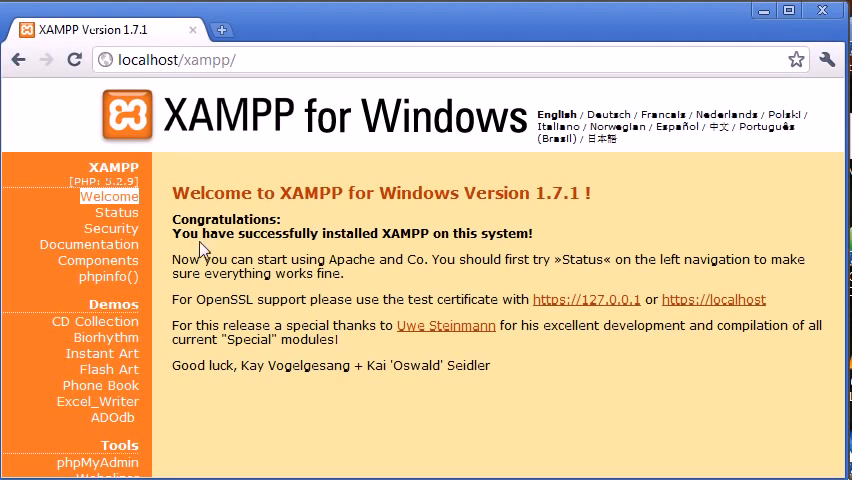
mouse_move(628, 238)
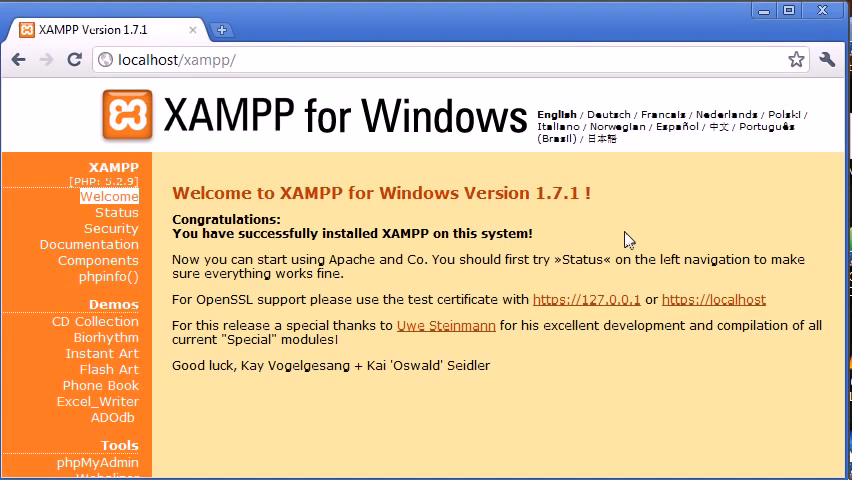
mouse_move(553, 252)
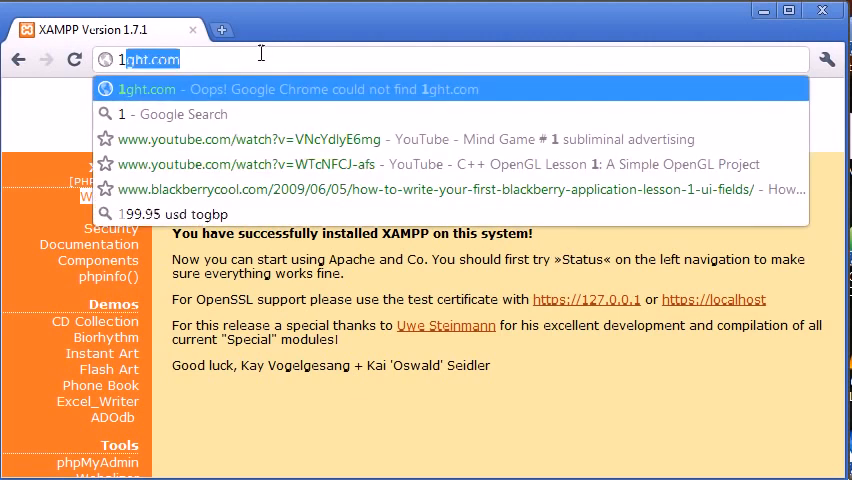
Step: Load the XAMPP welcome page at 127.0.0.1/xampp instead of localhost
text(27.0.0.1/xampp/)
key(Return)
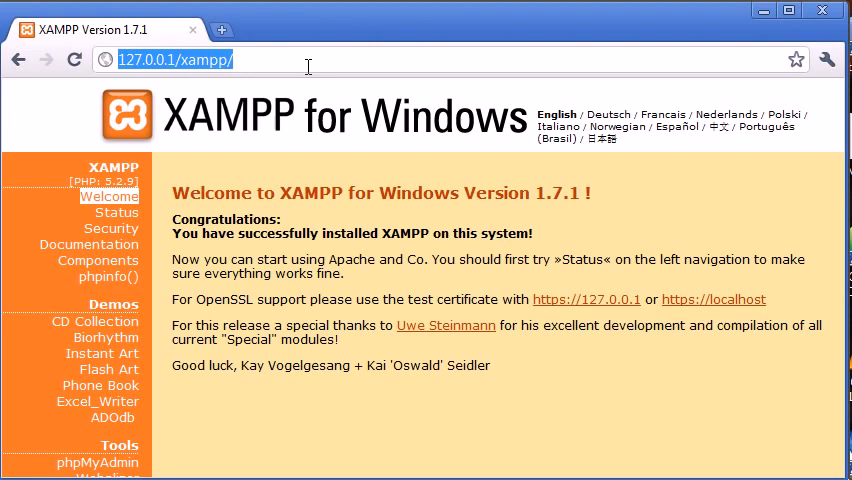
mouse_move(122, 198)
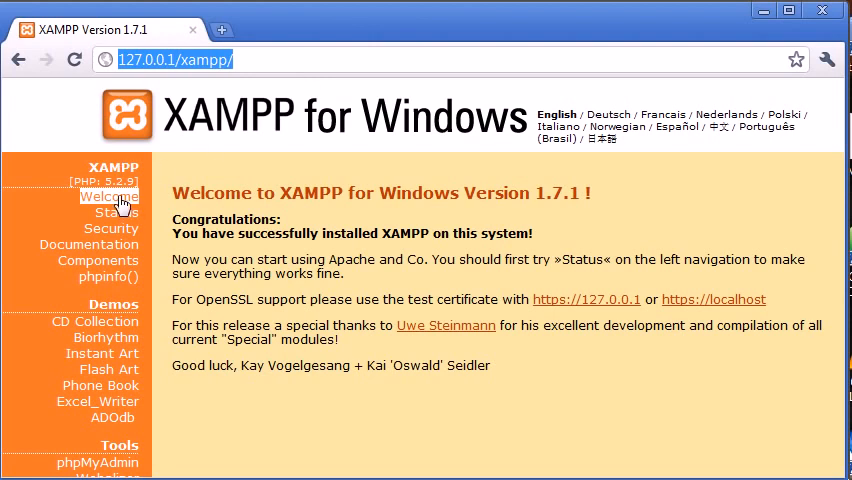
mouse_move(88, 244)
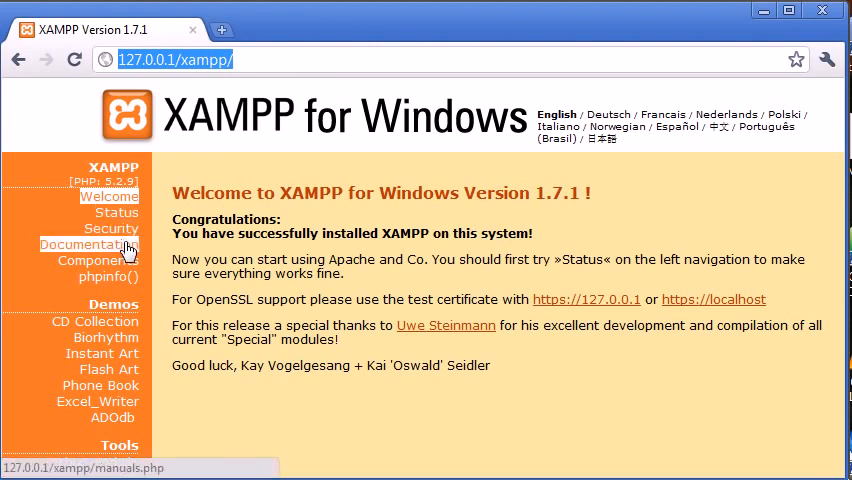
mouse_move(98, 276)
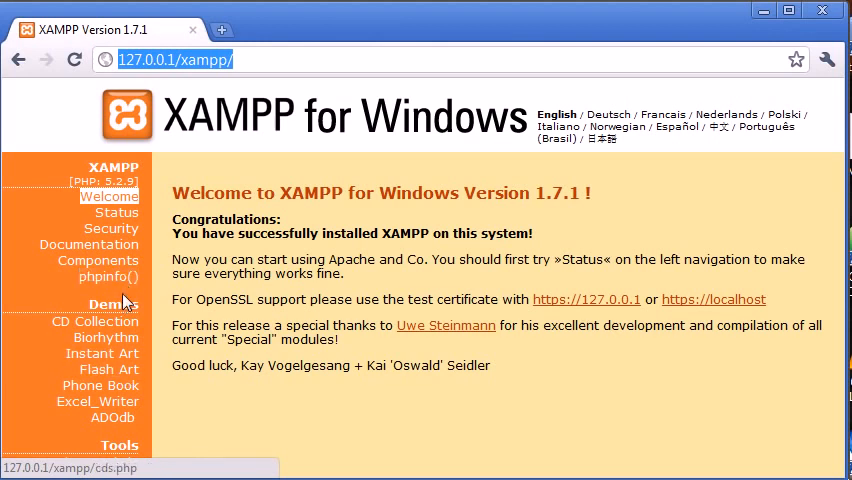
mouse_move(106, 276)
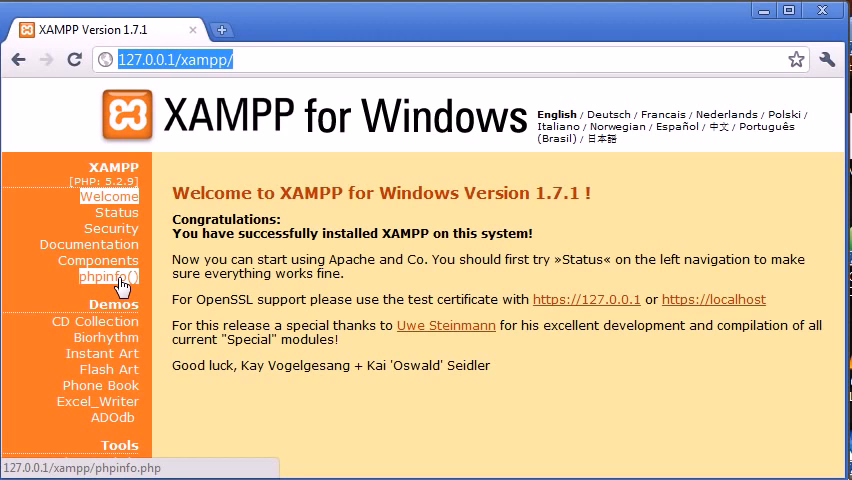
mouse_move(183, 291)
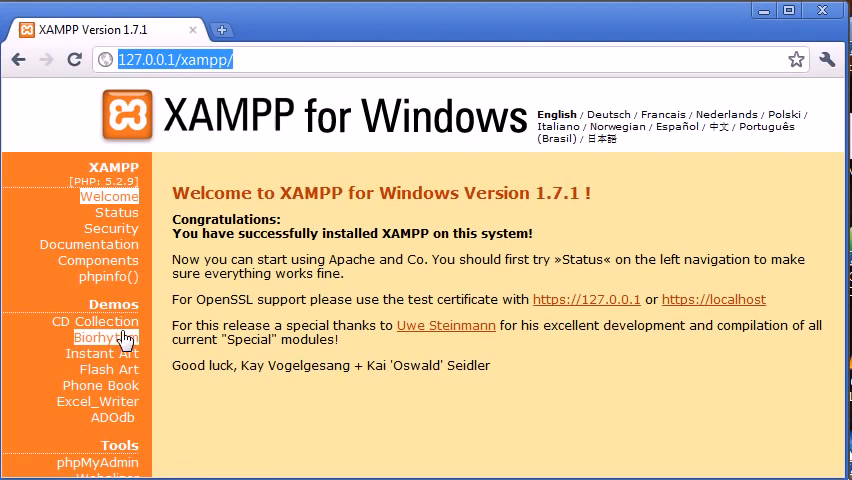
mouse_move(203, 326)
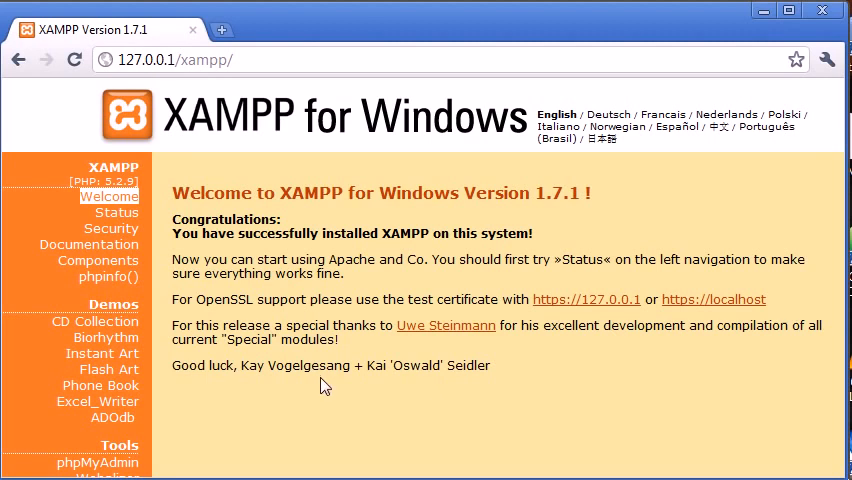
mouse_move(578, 383)
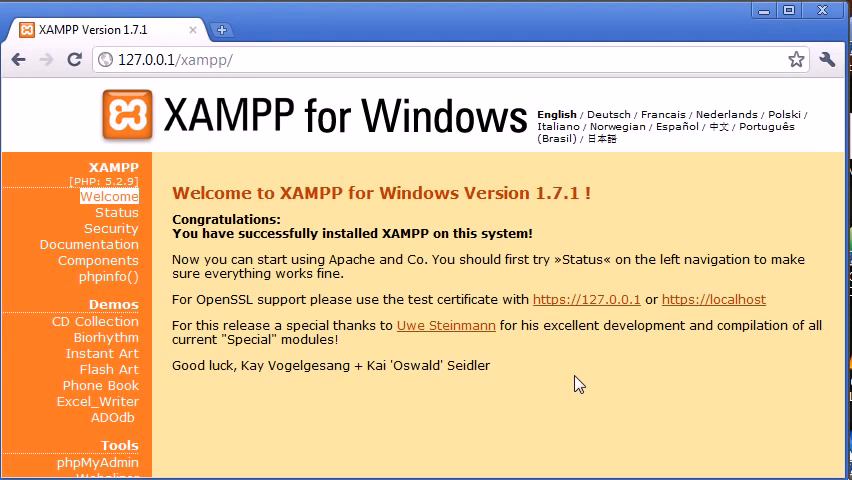
mouse_move(740, 437)
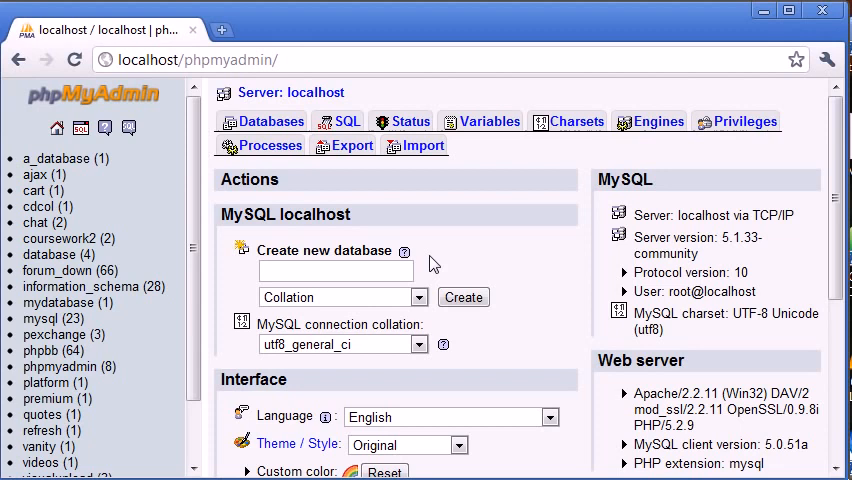
mouse_move(497, 270)
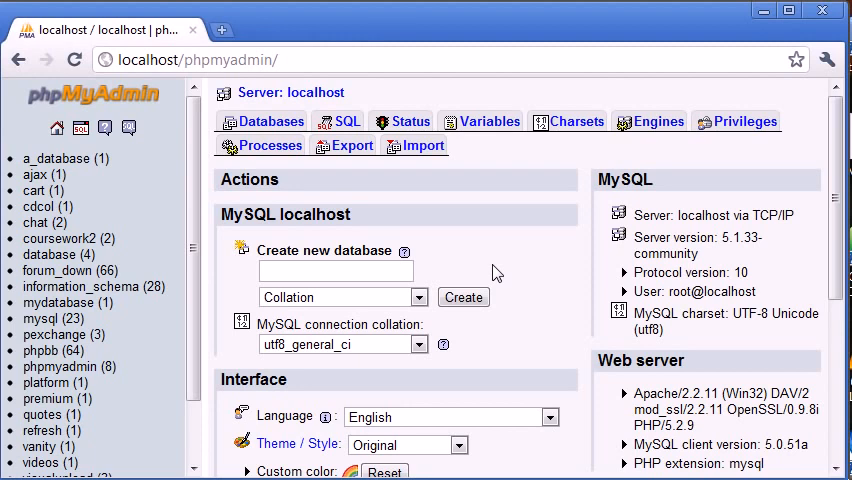
mouse_move(349, 59)
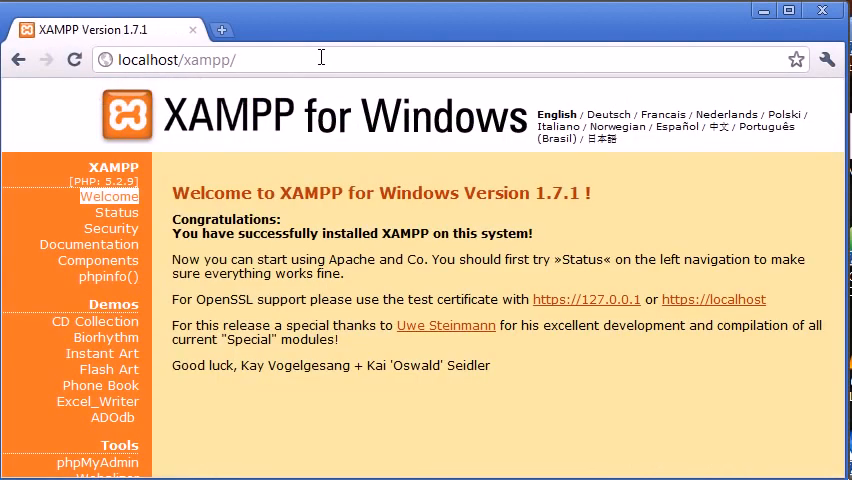
mouse_move(562, 351)
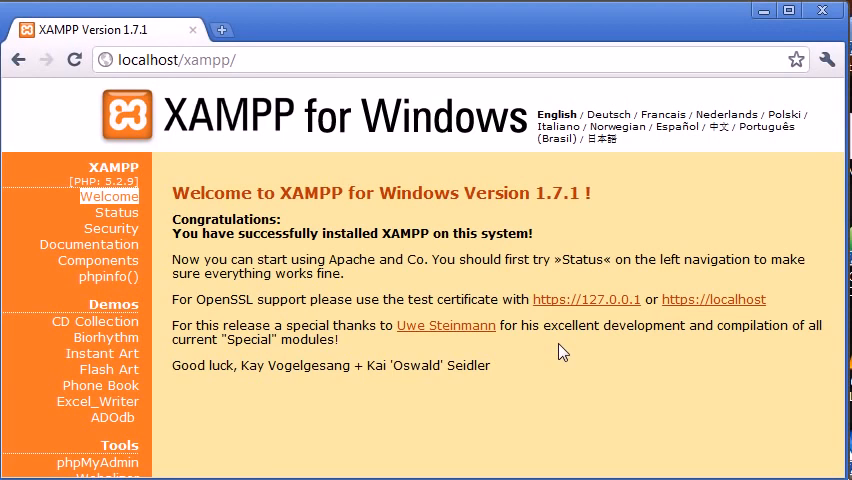